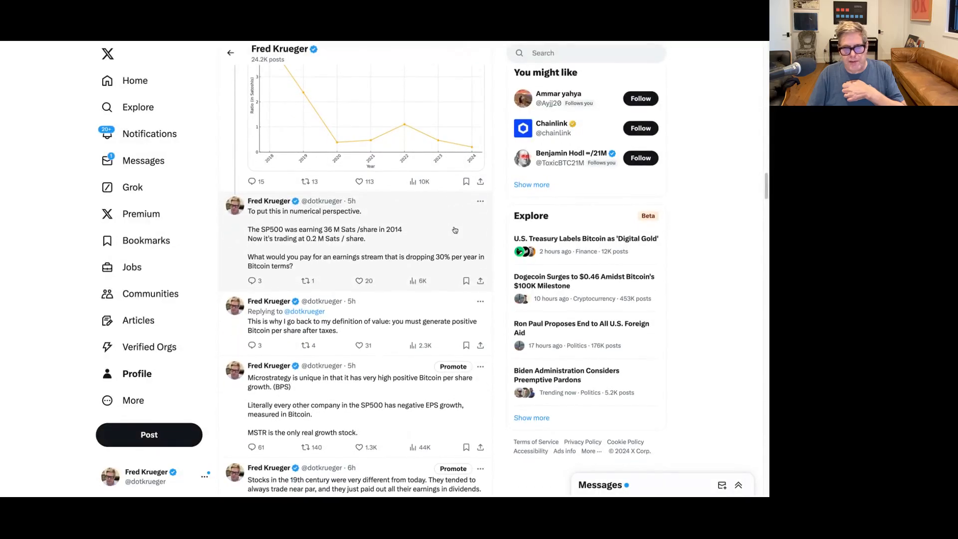
{"action": "scroll", "scroll_direction": "down", "scroll_amount": 3}
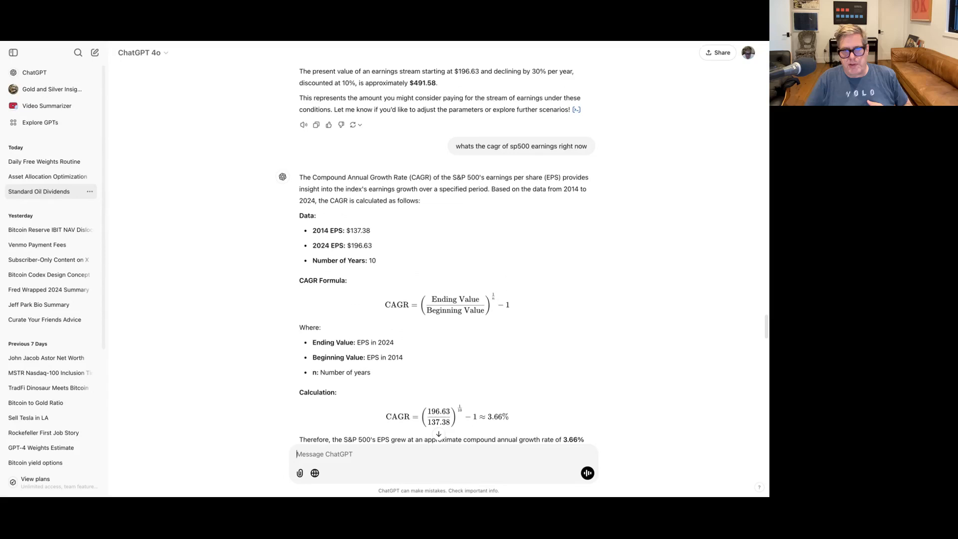
{"action": "mouse_move", "coordinate": [280, 154]}
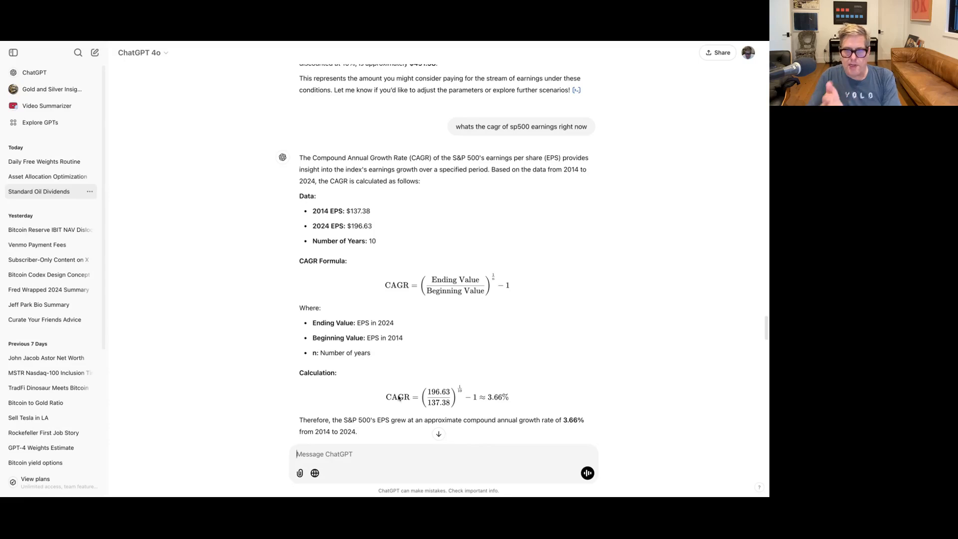
{"action": "mouse_move", "coordinate": [518, 397]}
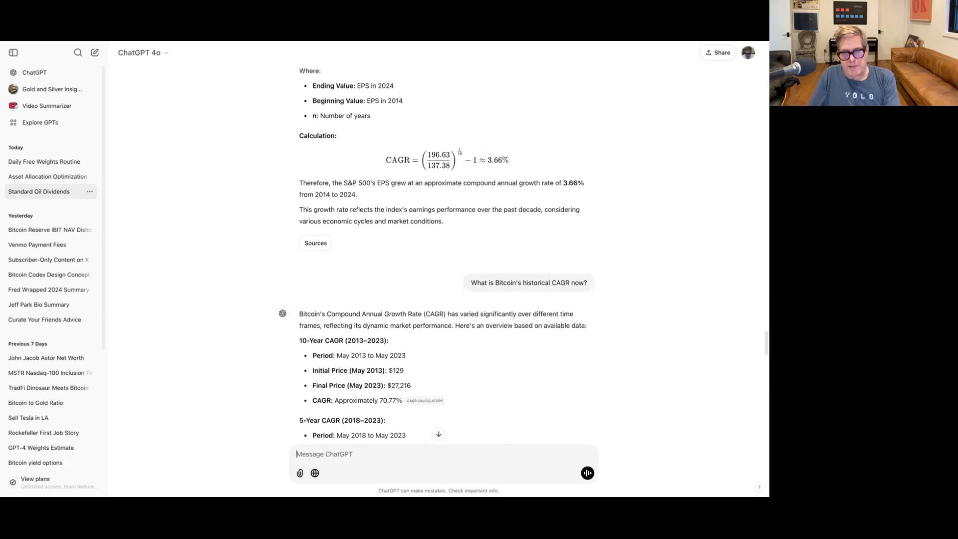
{"action": "scroll", "scroll_direction": "down", "scroll_amount": 3}
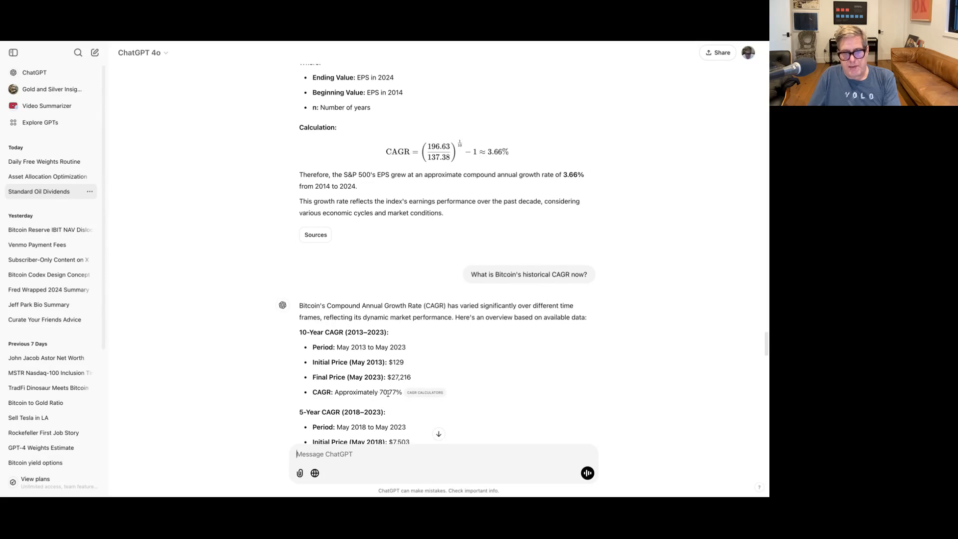
{"action": "scroll", "scroll_direction": "down", "scroll_amount": 3}
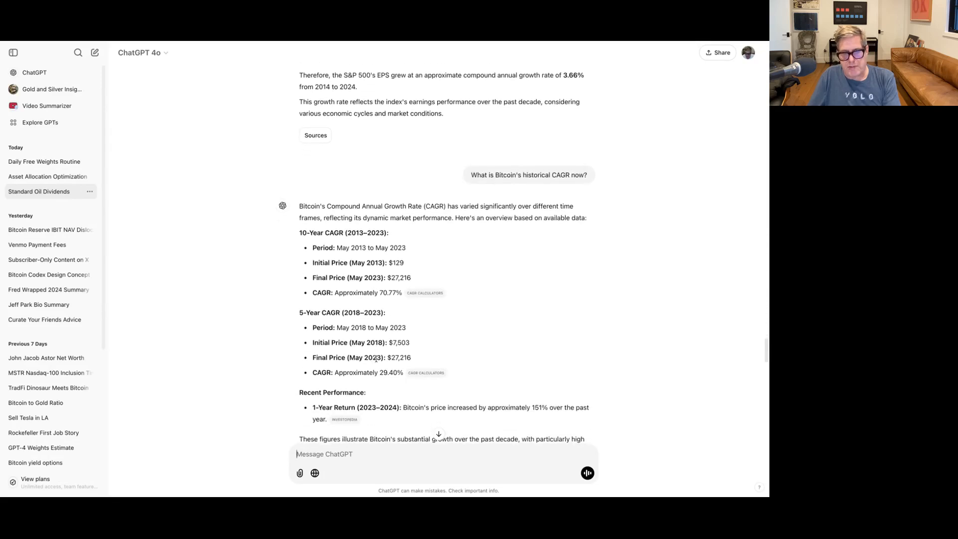
{"action": "scroll", "scroll_direction": "down", "scroll_amount": 3}
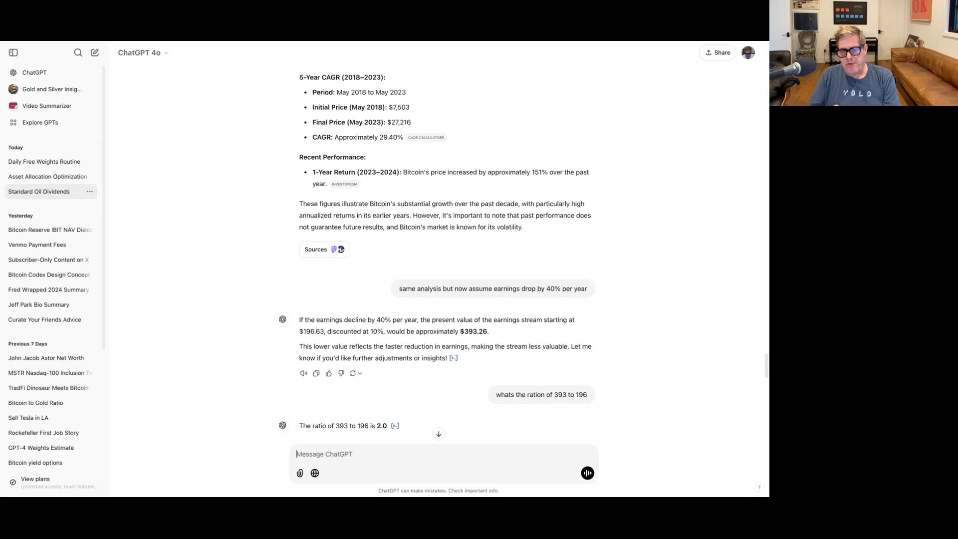
{"action": "scroll", "scroll_direction": "down", "scroll_amount": 3}
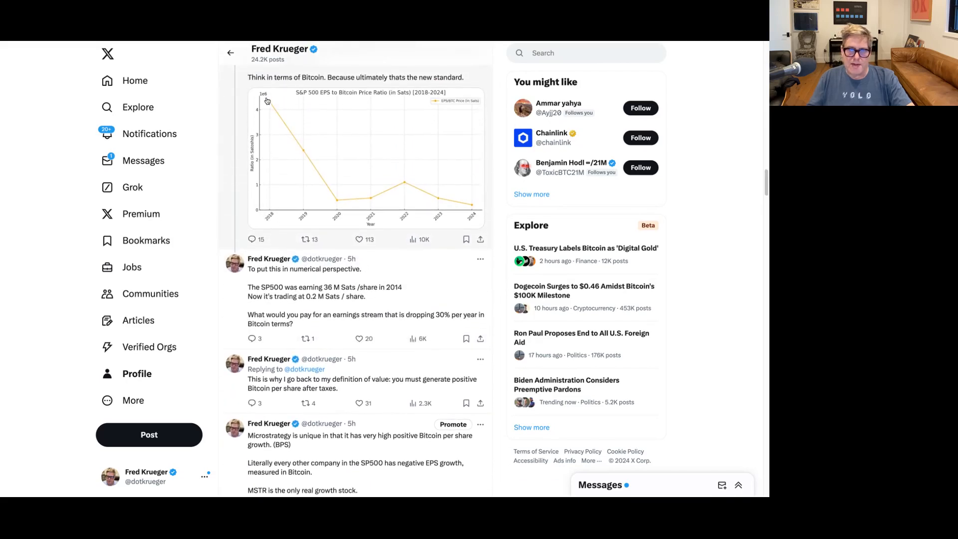
{"action": "scroll", "scroll_direction": "down", "scroll_amount": 3}
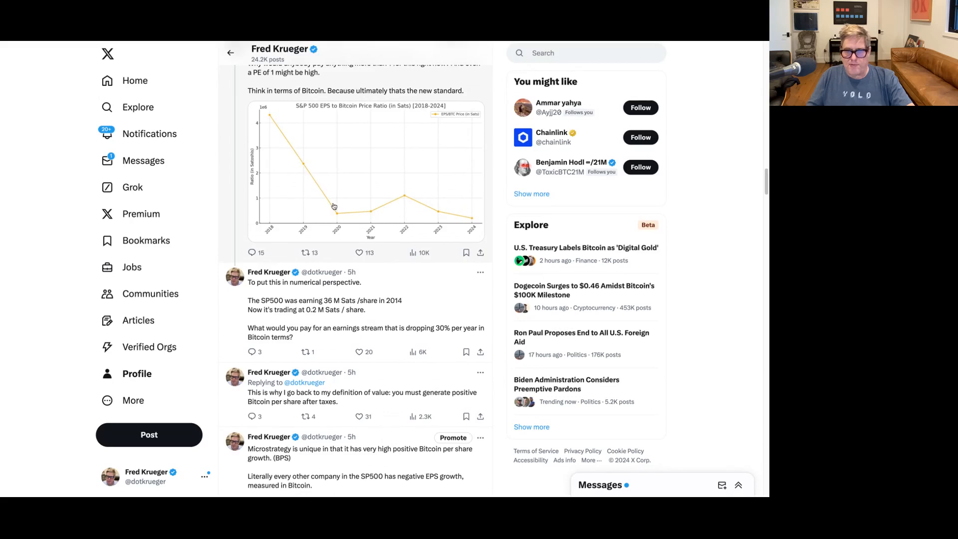
{"action": "mouse_move", "coordinate": [391, 215]}
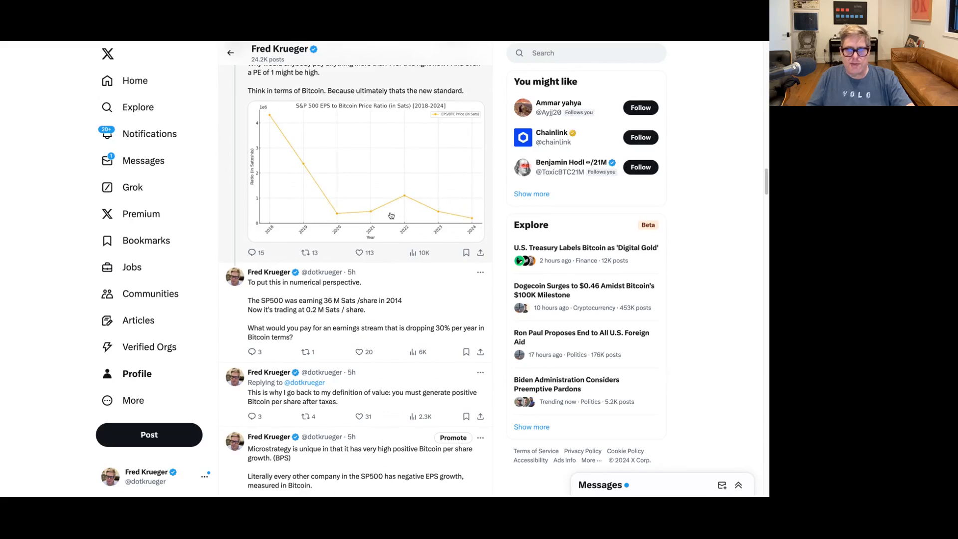
{"action": "mouse_move", "coordinate": [404, 198]}
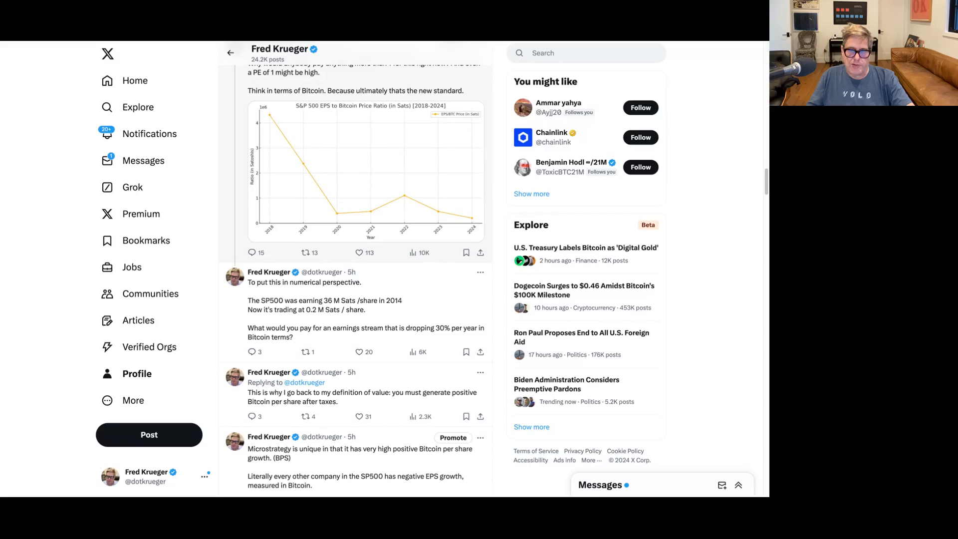
{"action": "mouse_move", "coordinate": [409, 202]}
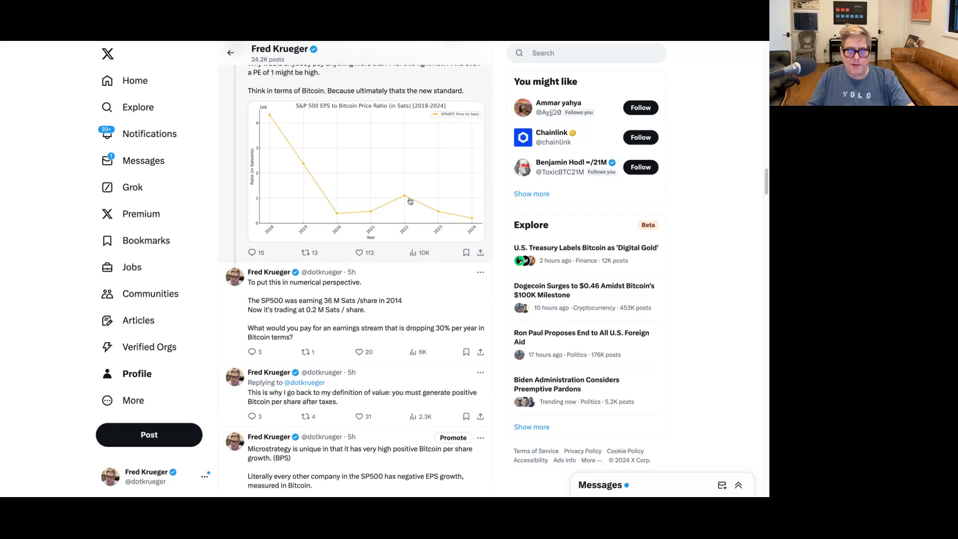